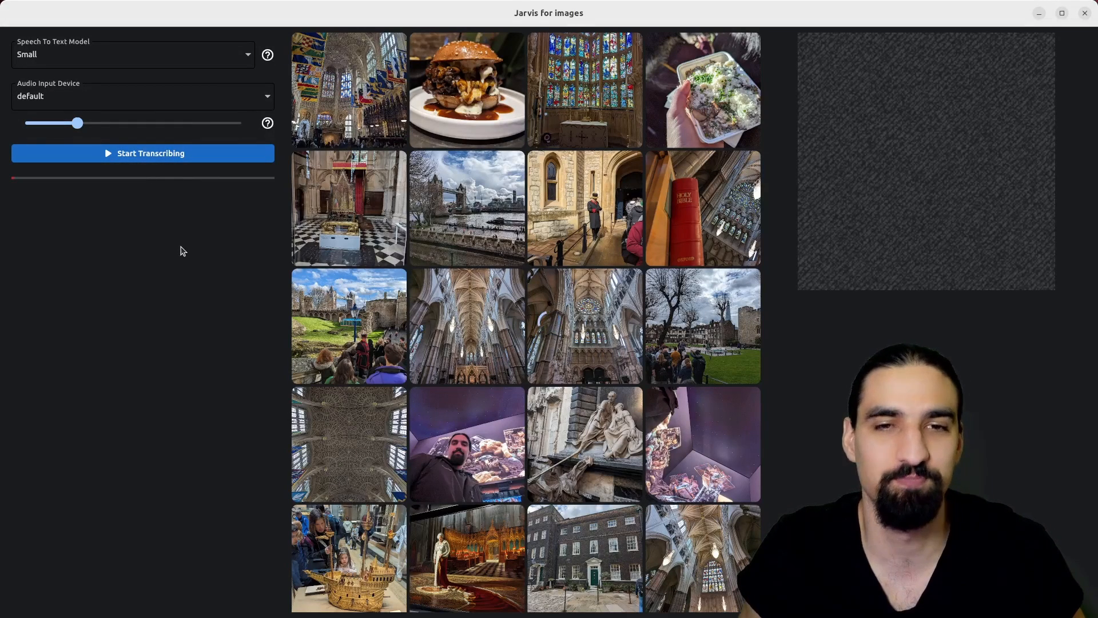
# Step: Start voice transcription, filter the grid to burger images, and select one of them
pyautogui.click(143, 153)
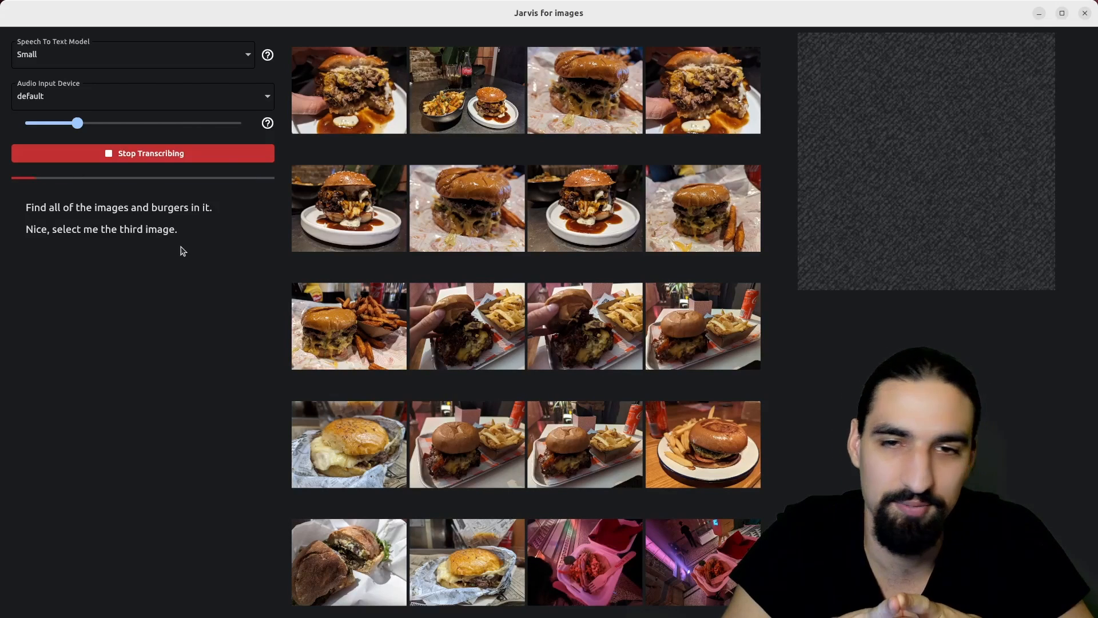
pyautogui.click(584, 90)
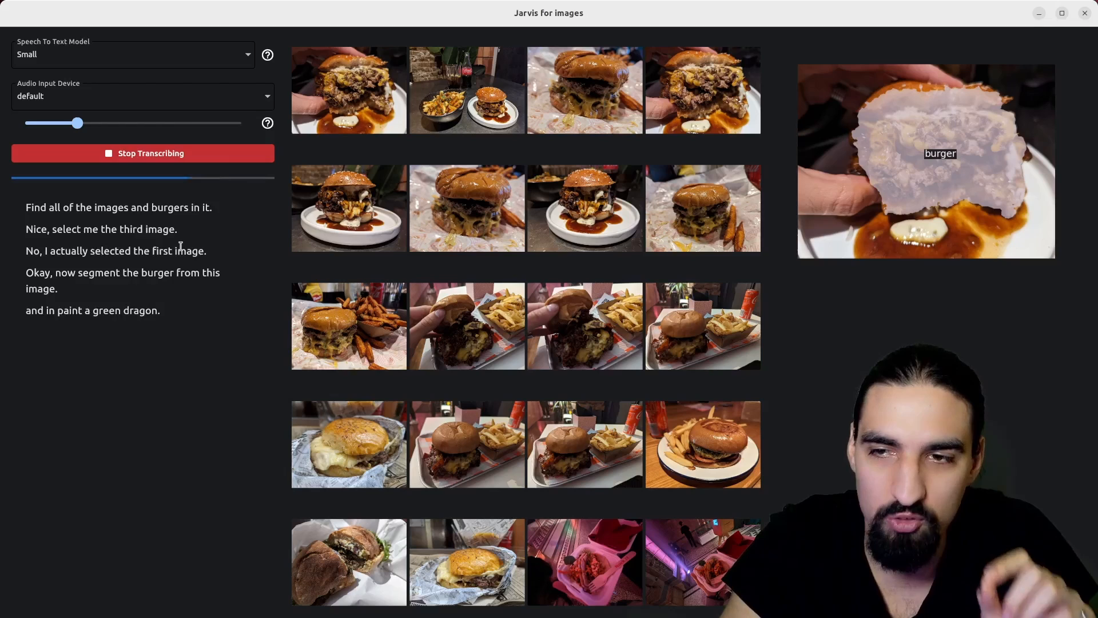
# Step: Dictate the inpaint request ending 'with fire breathing through its nose.'
pyautogui.write('with fire breathing through its nose.')
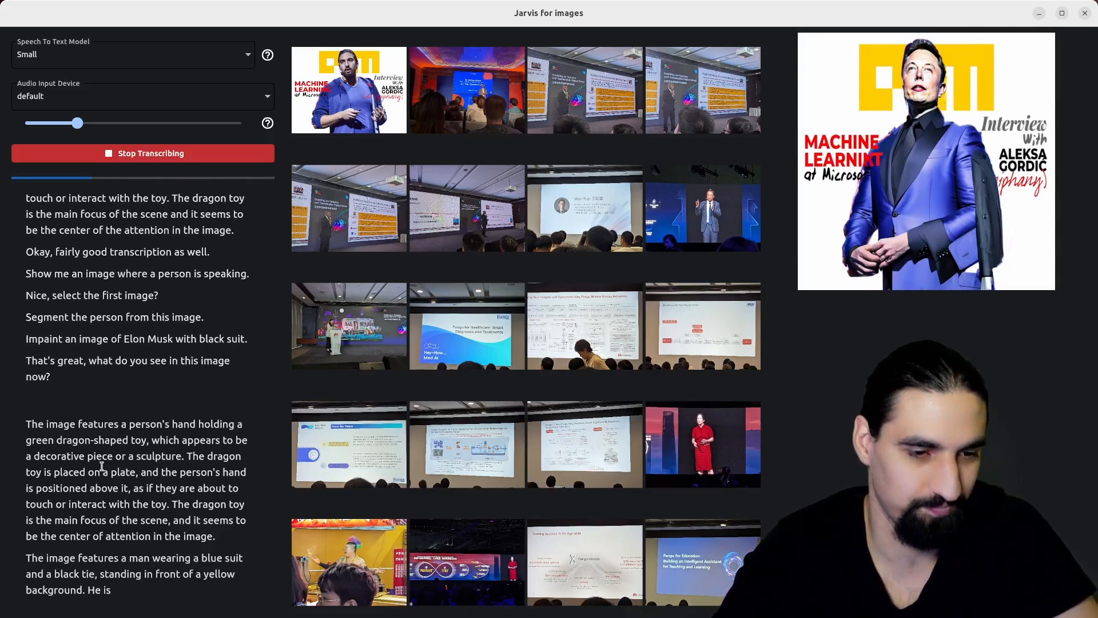
# Step: Scroll the transcript to read the description of the man in a blue suit
pyautogui.scroll(-3)
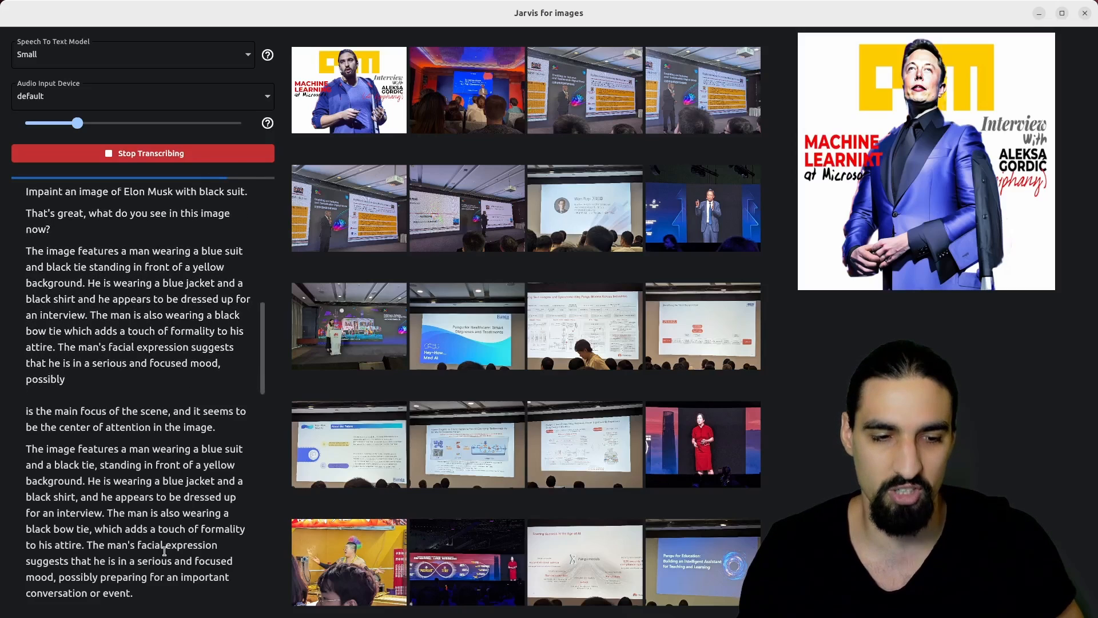
pyautogui.scroll(-3)
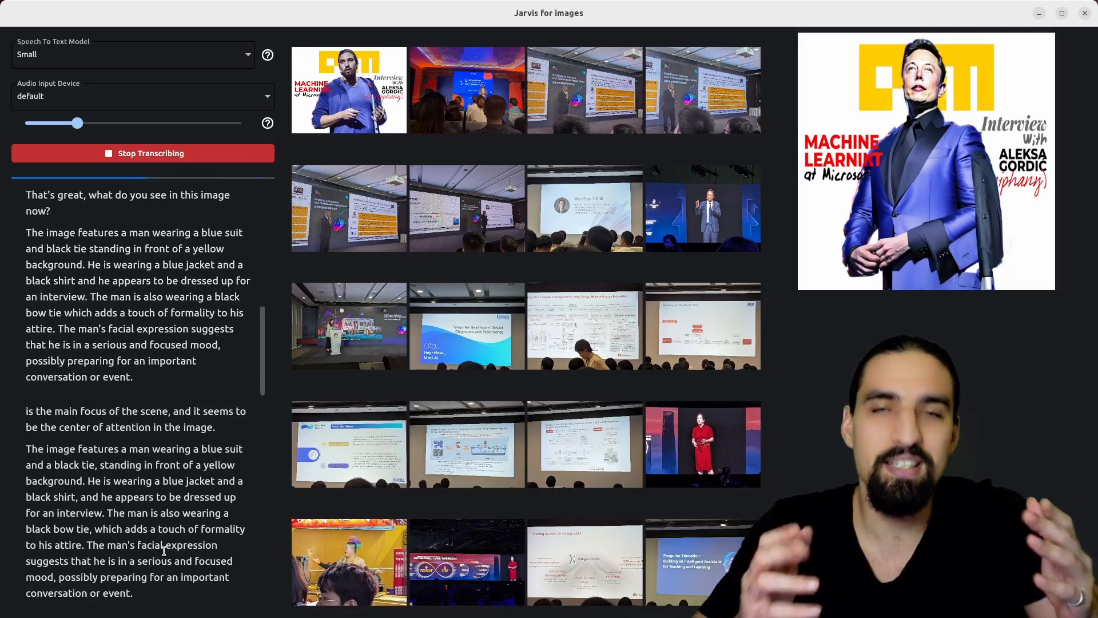